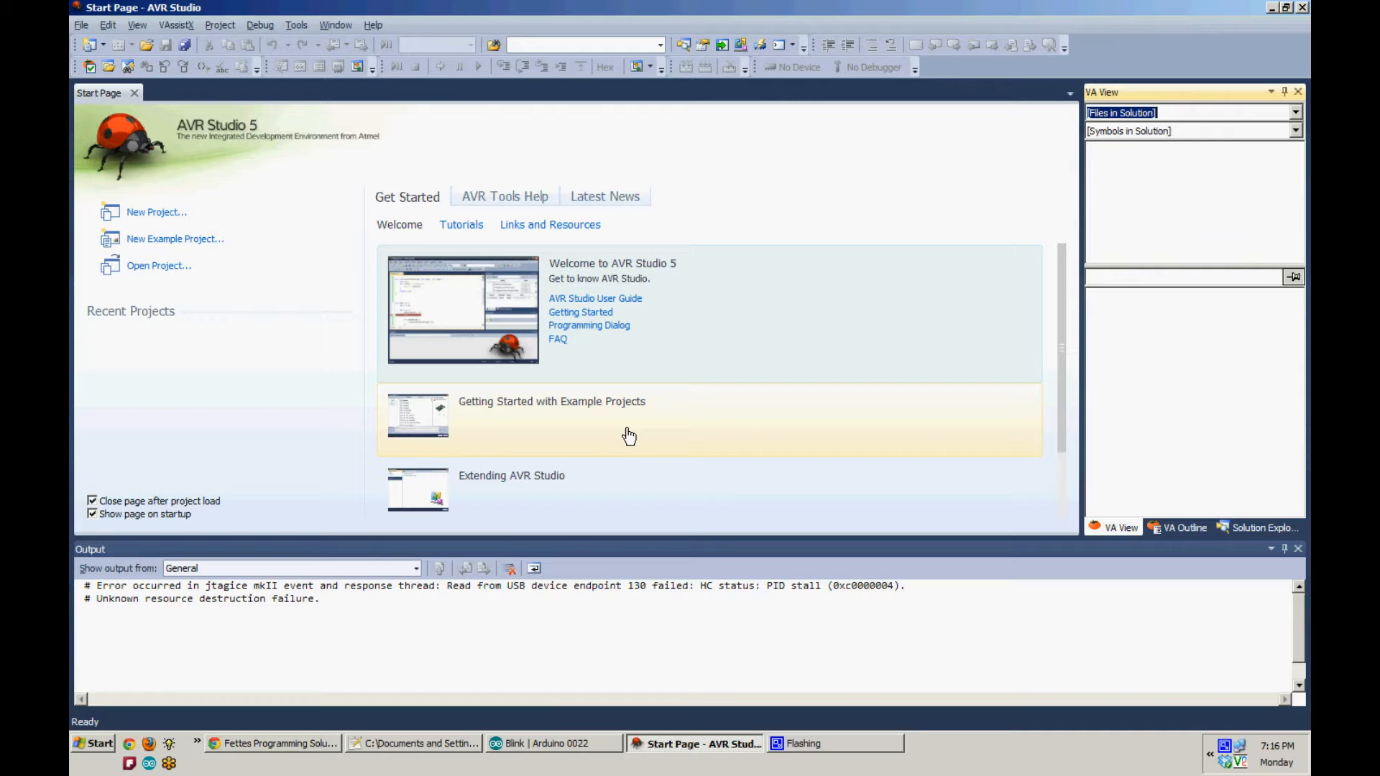
# Connect device programming to the AVR Dragon with an ATmega168 over ISP and apply
pyautogui.click(296, 24)
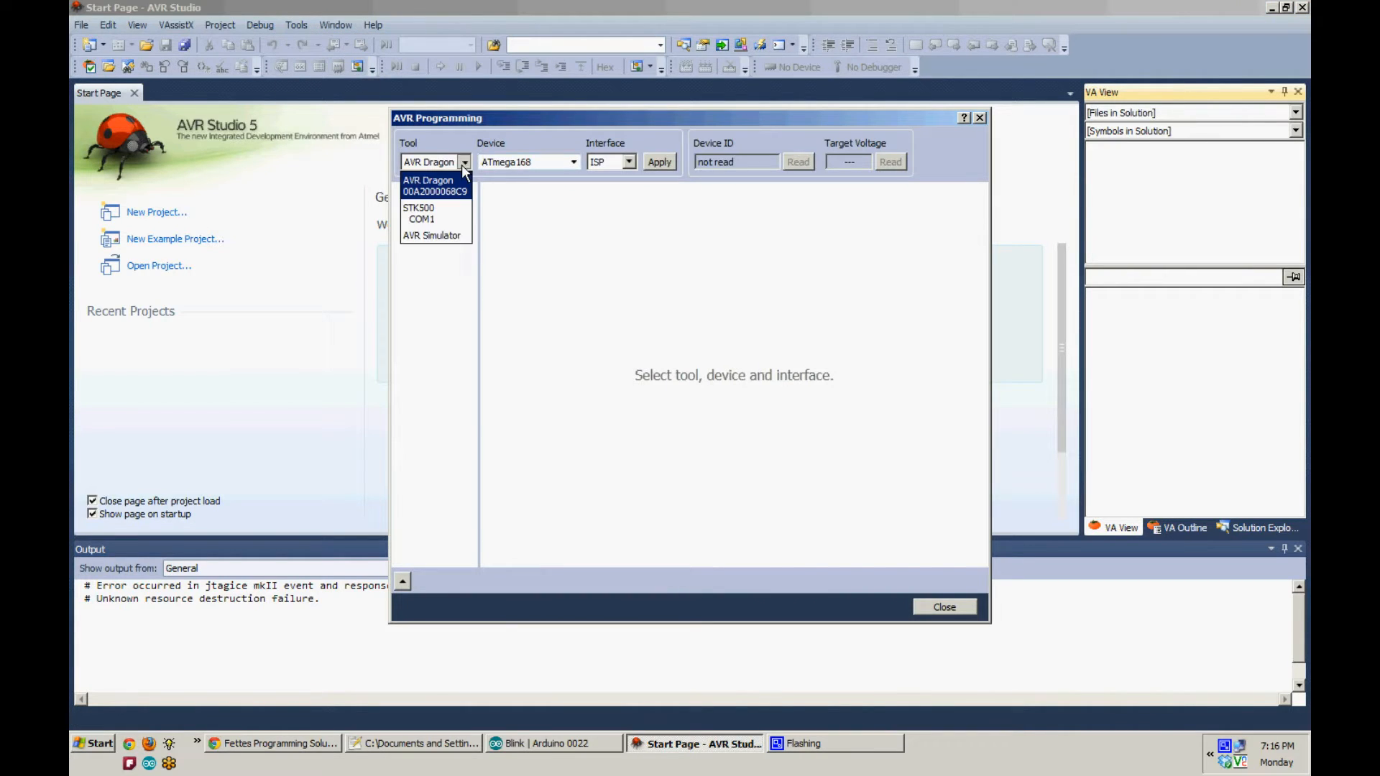
pyautogui.click(430, 185)
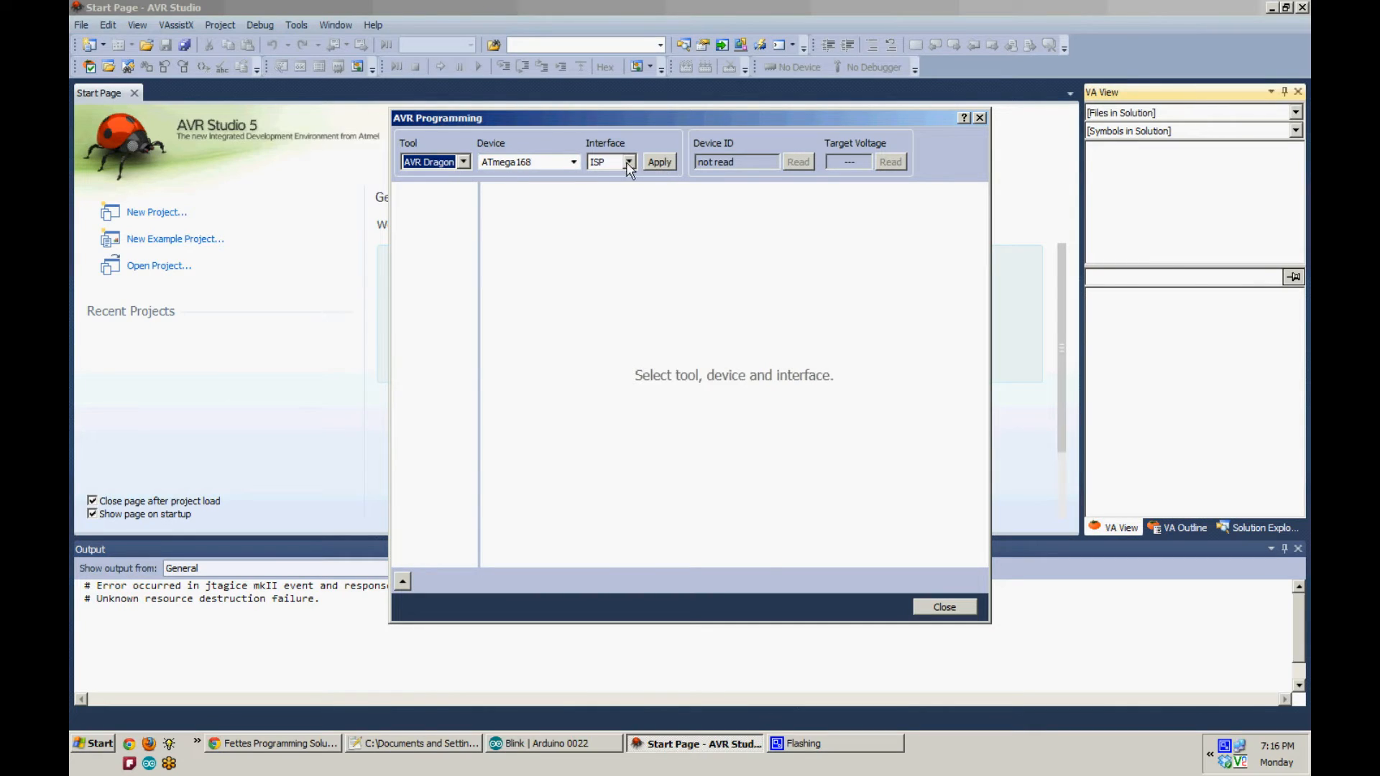
pyautogui.click(660, 163)
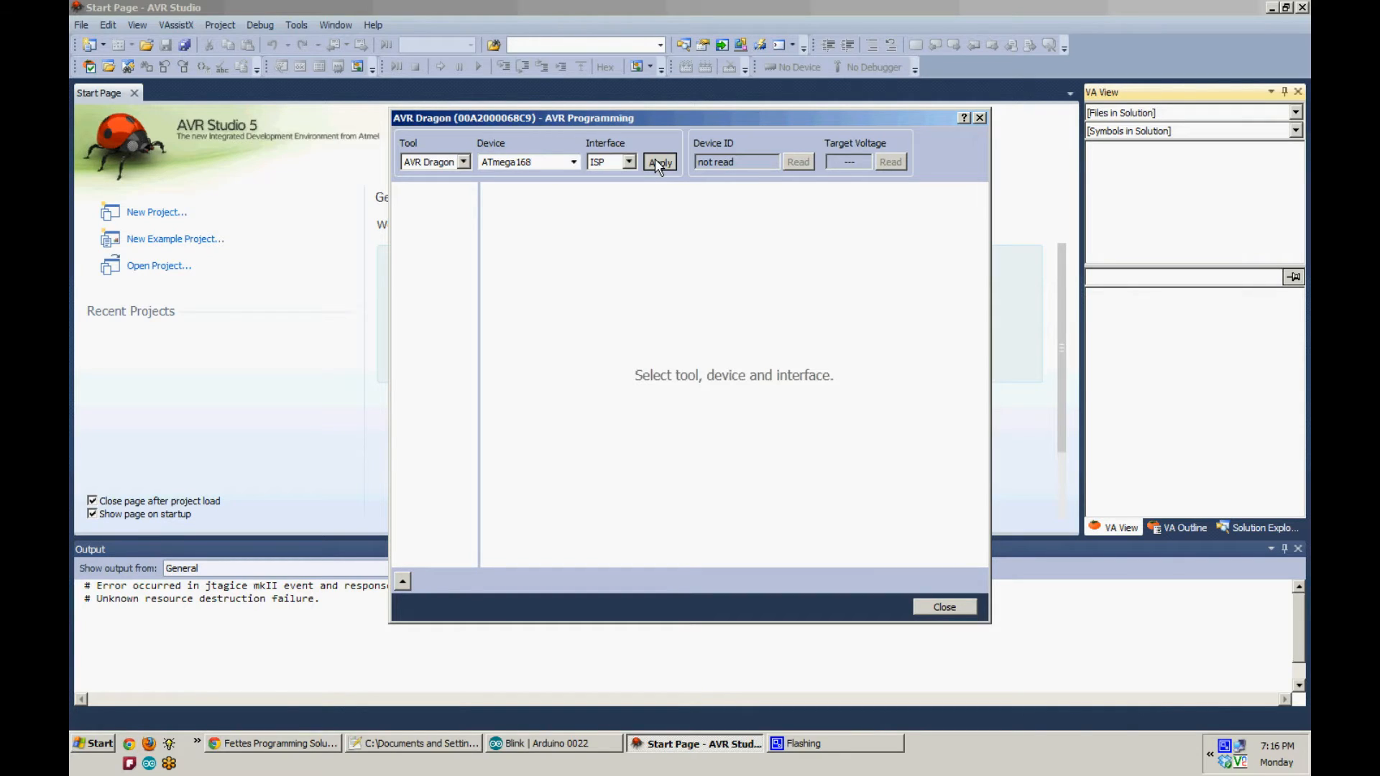
# Read the chip signature 0x1E 0x94 0x06 and the 4.9 V target voltage
pyautogui.click(659, 163)
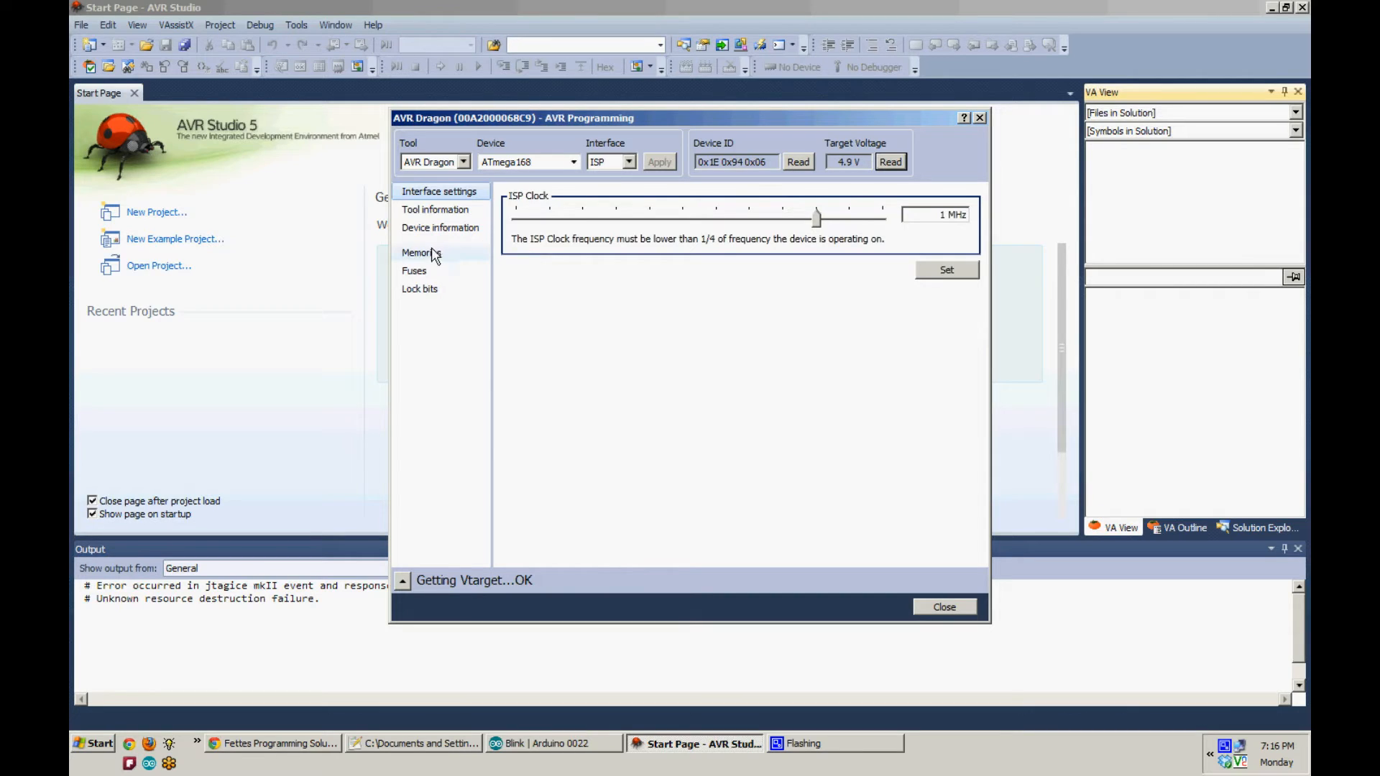
# Program ATmegaBOOT_168.hex into the ATmega168 flash with Erase device kept on
pyautogui.click(421, 253)
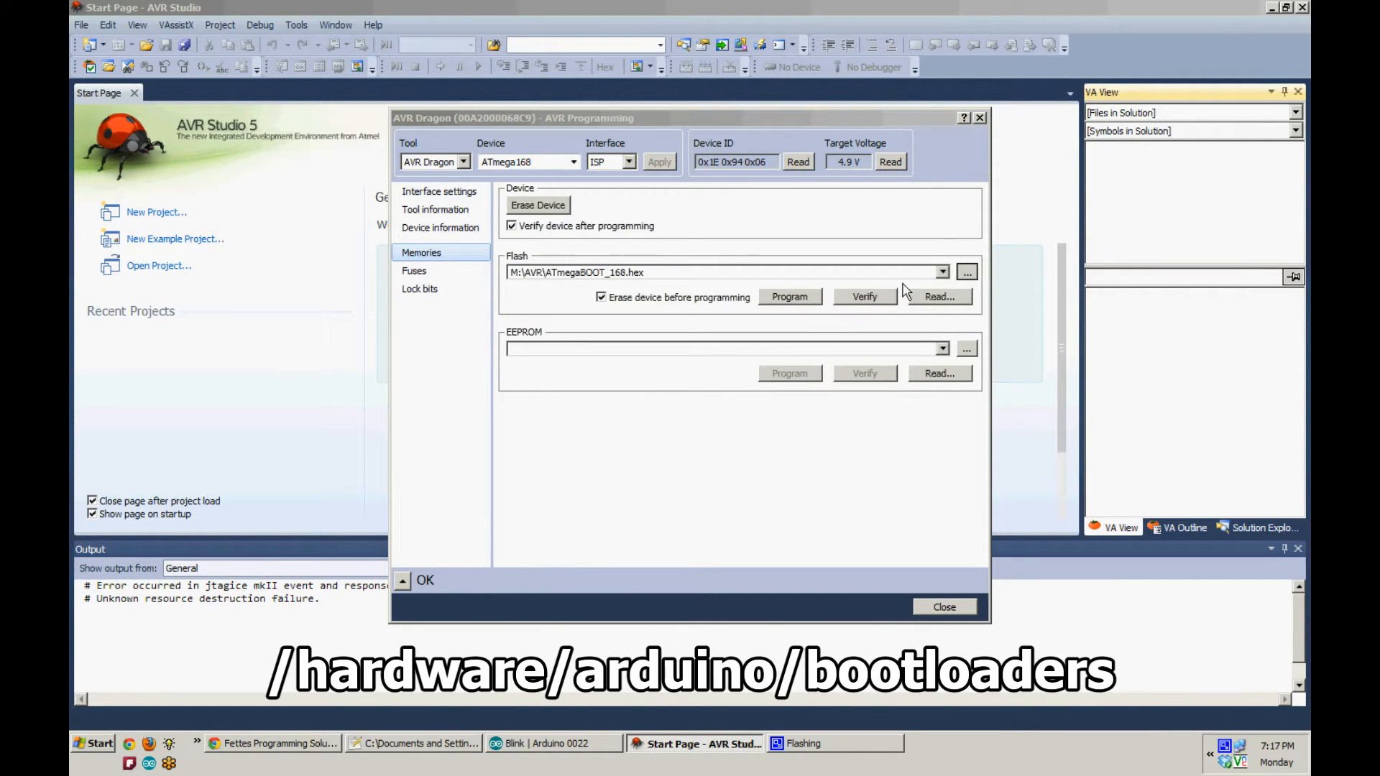
pyautogui.click(966, 272)
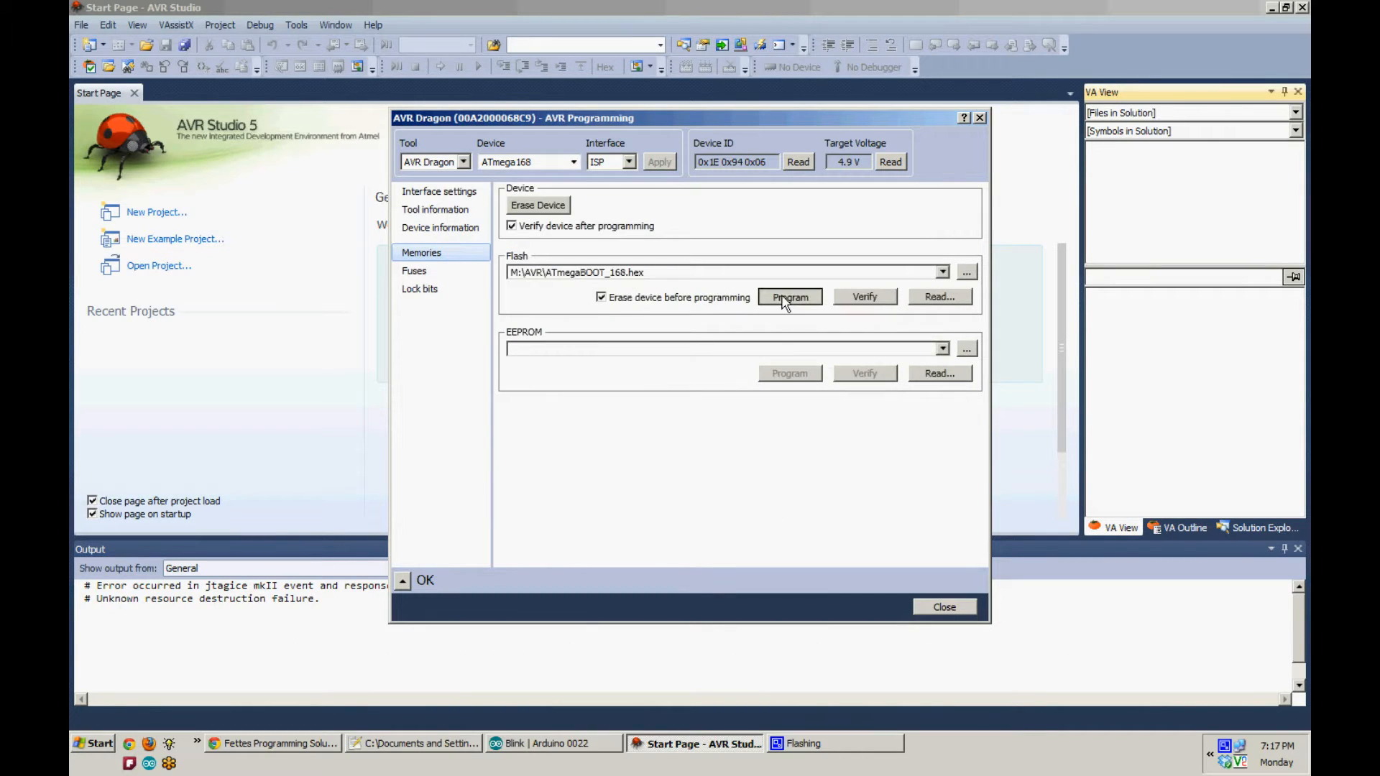
pyautogui.click(789, 296)
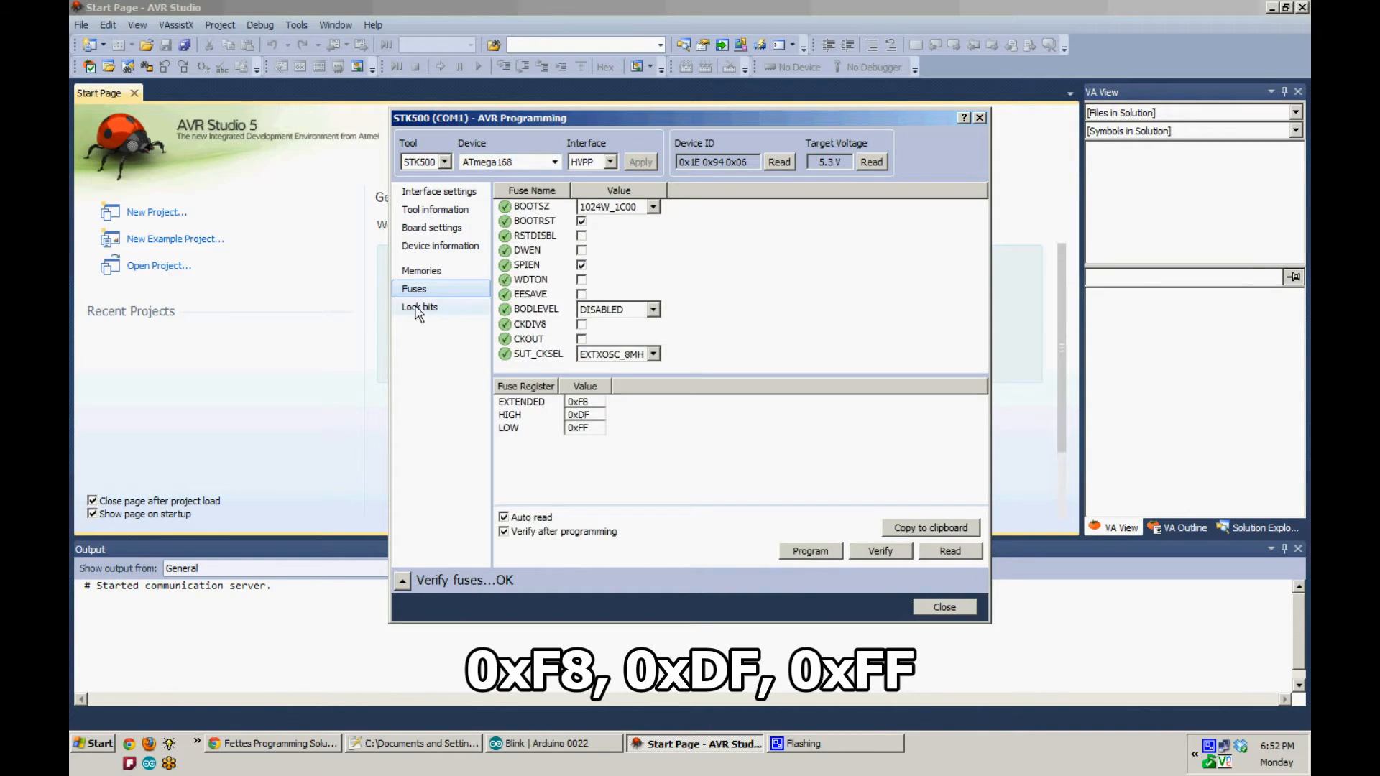
# Move from the 0xF8/0xDF/0xFF fuse page to the lock bit settings
pyautogui.click(420, 307)
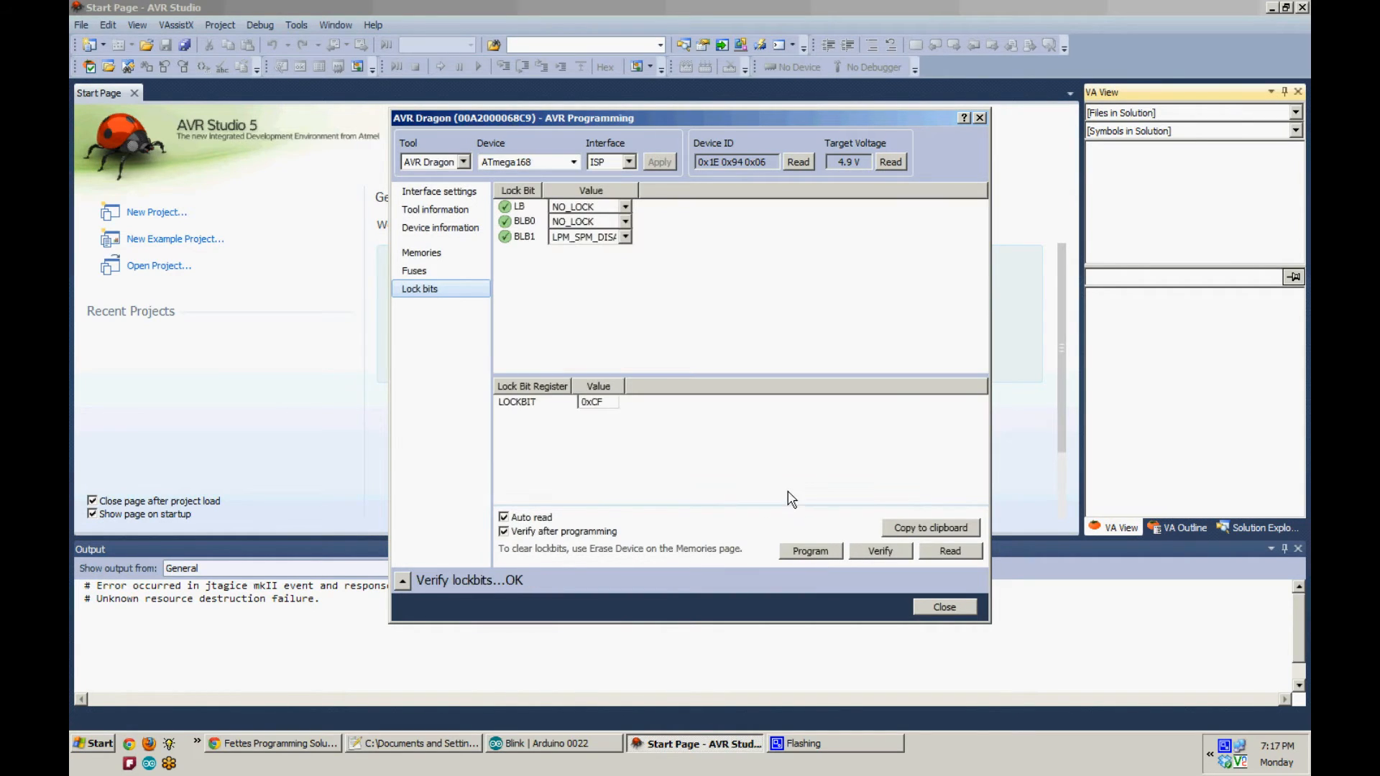
pyautogui.moveTo(786, 493)
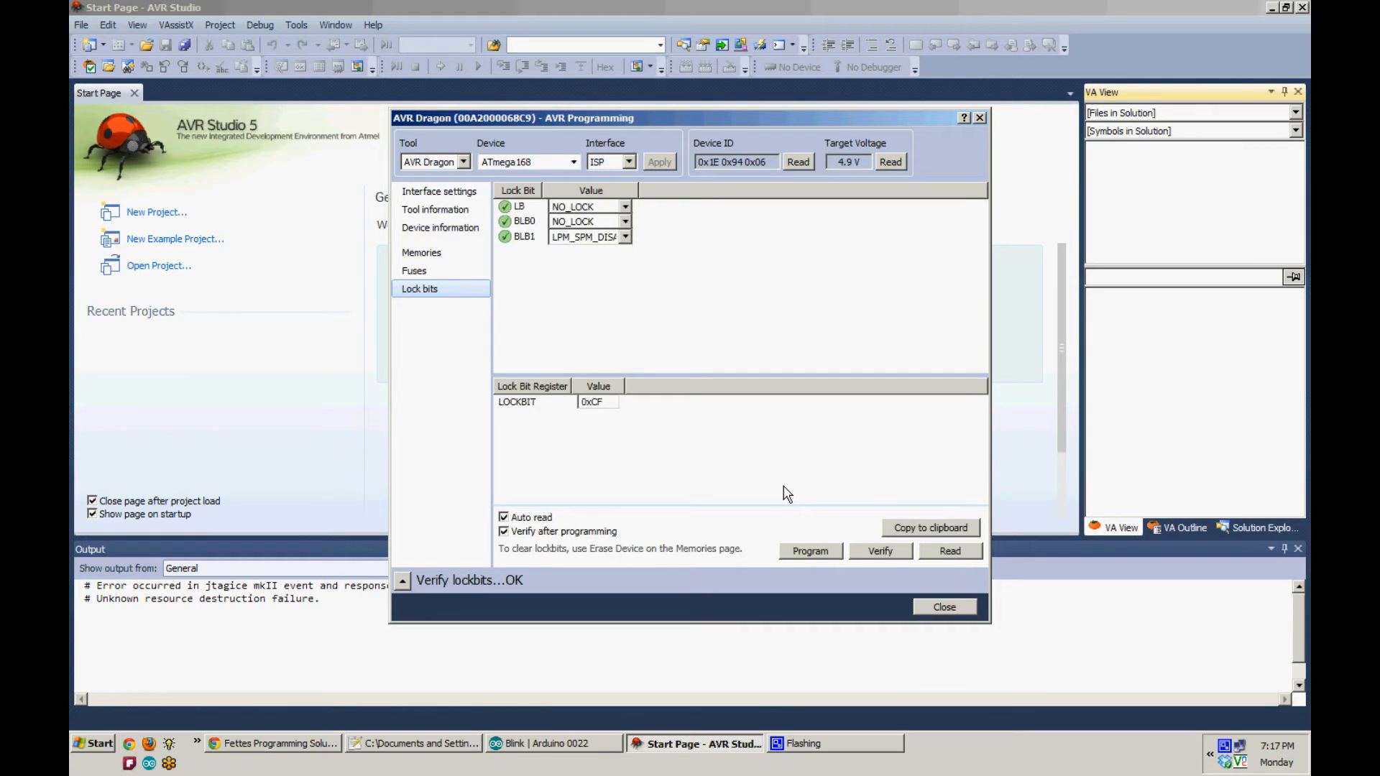
pyautogui.moveTo(588, 730)
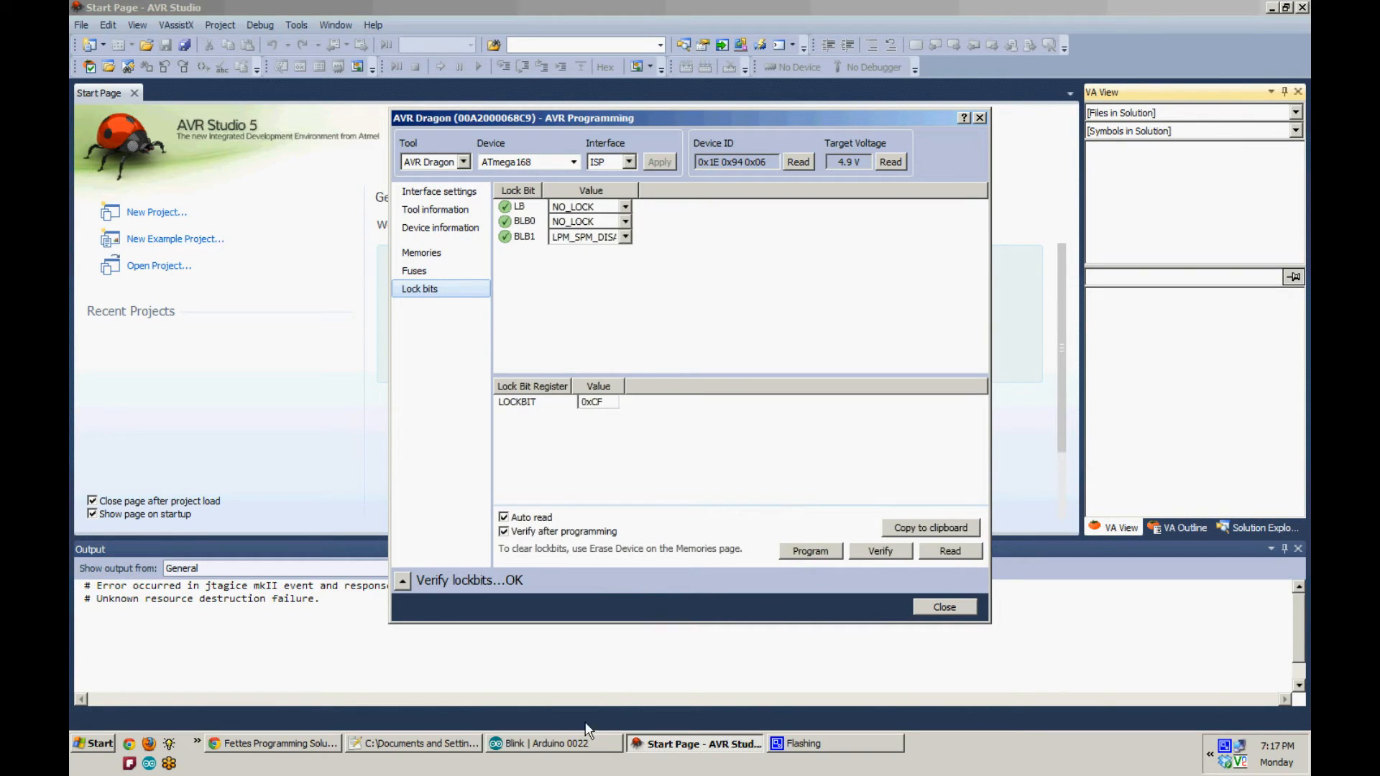
# Bring the Blink | Arduino 0022 sketch window forward after the 0xCF lock bits
pyautogui.click(552, 743)
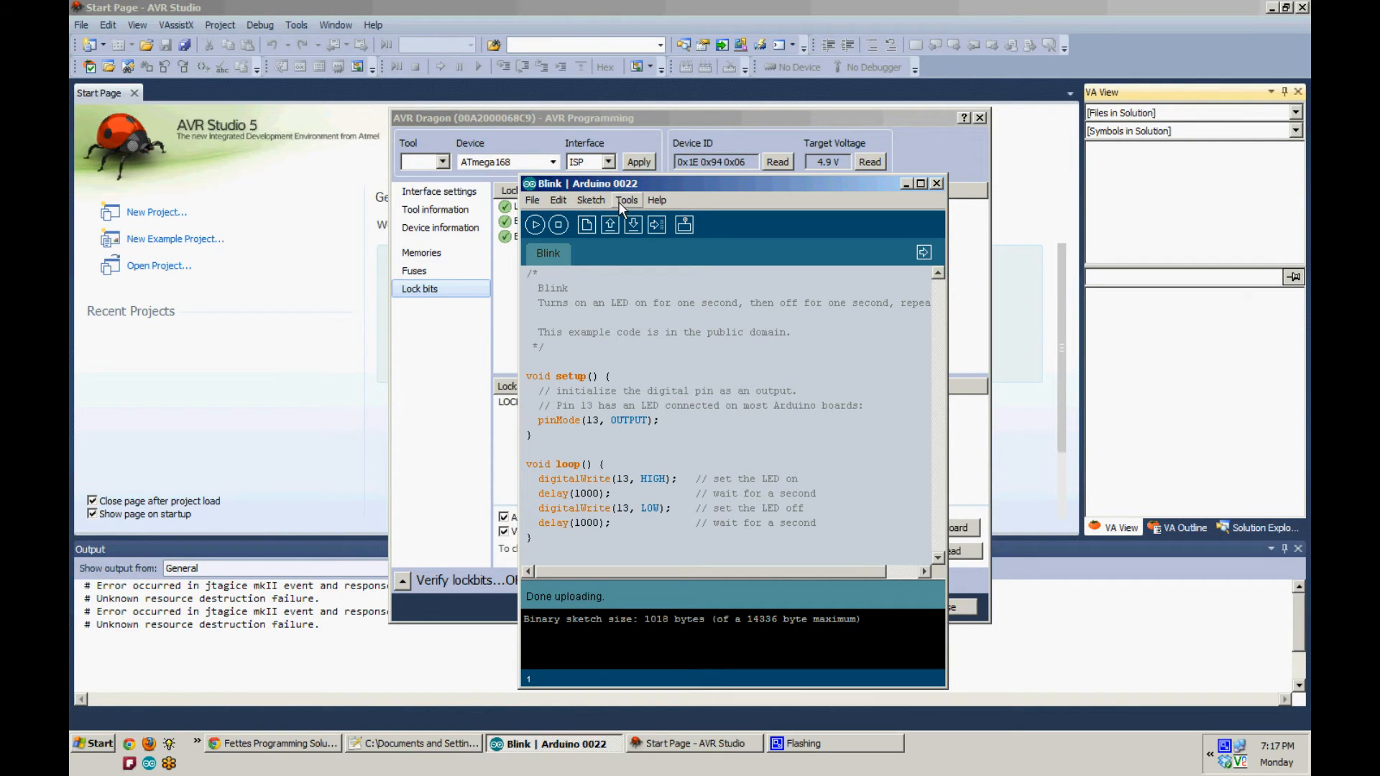
# Check the Tools menu board settings and upload the 1018-byte Blink sketch
pyautogui.click(625, 200)
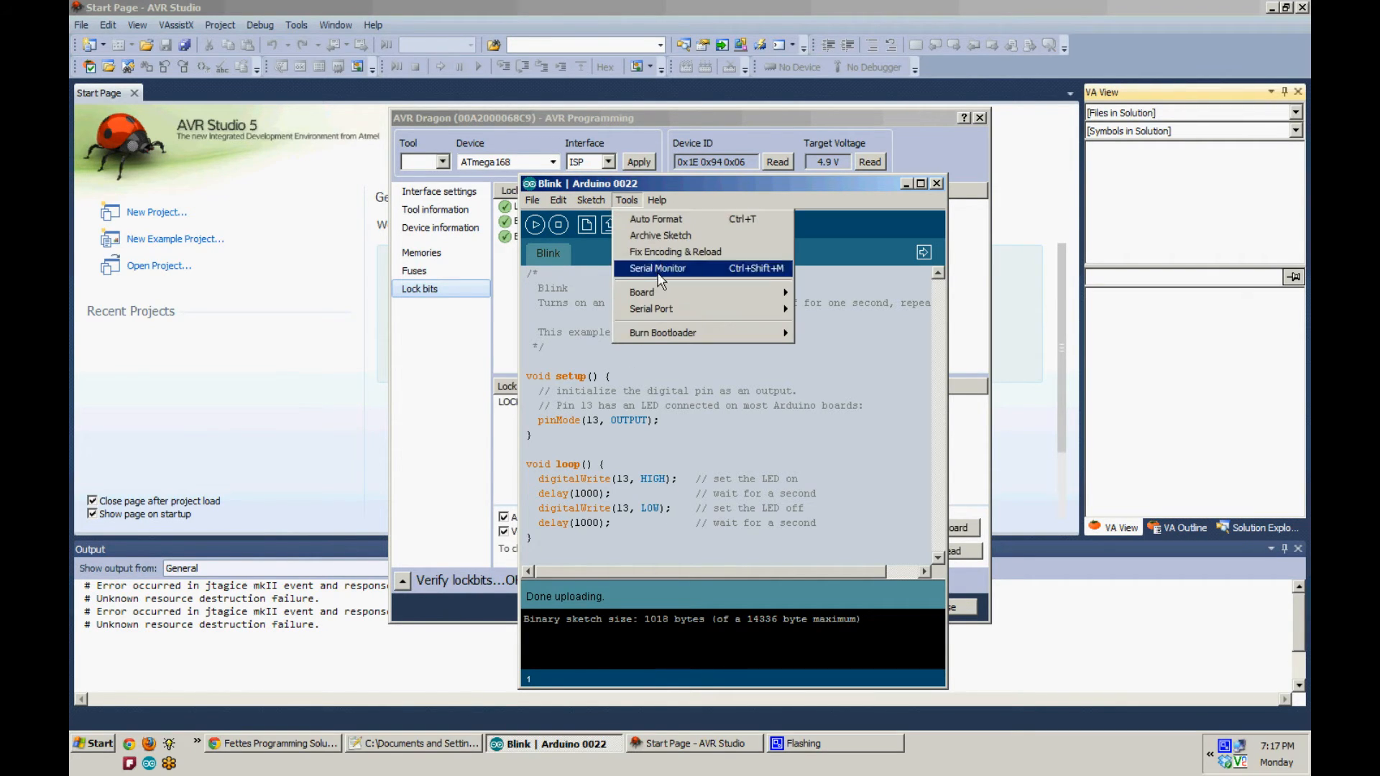
pyautogui.moveTo(700, 253)
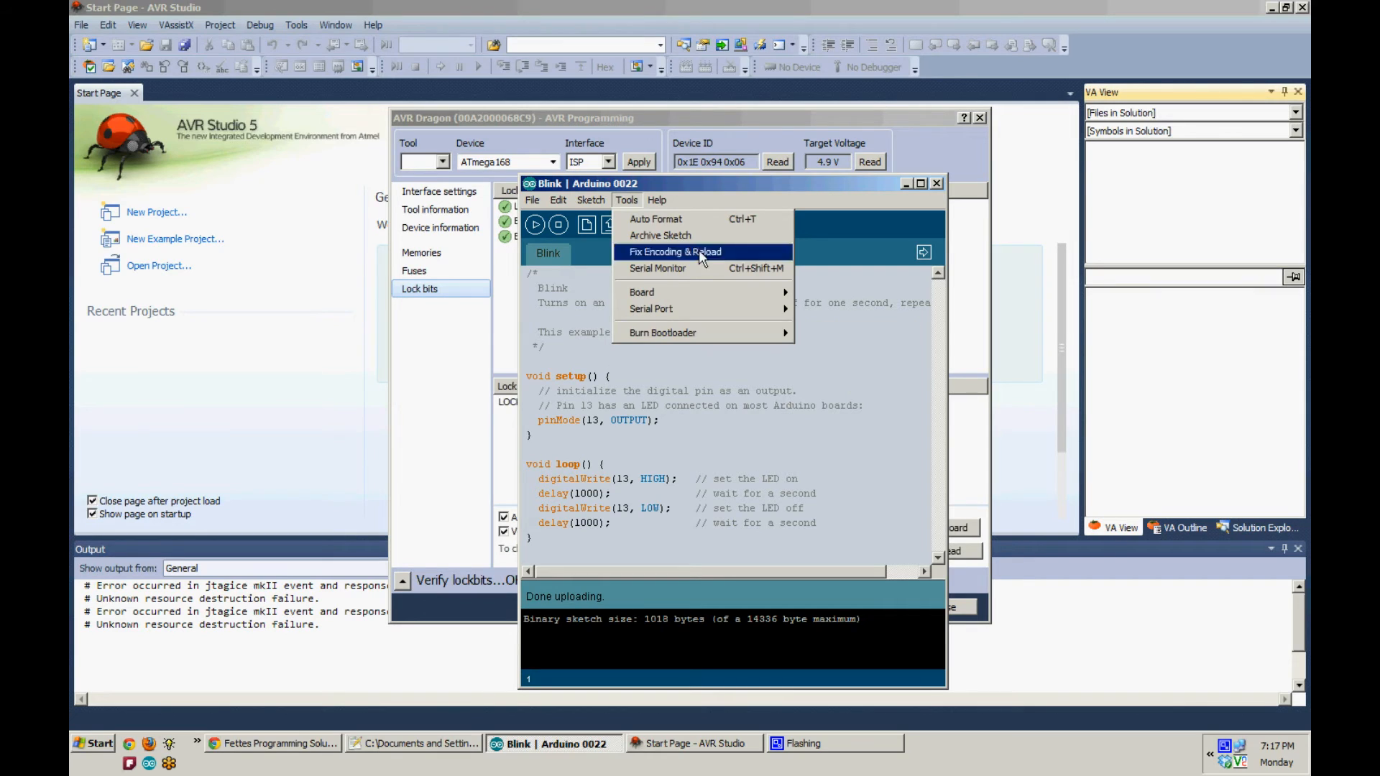
pyautogui.click(657, 224)
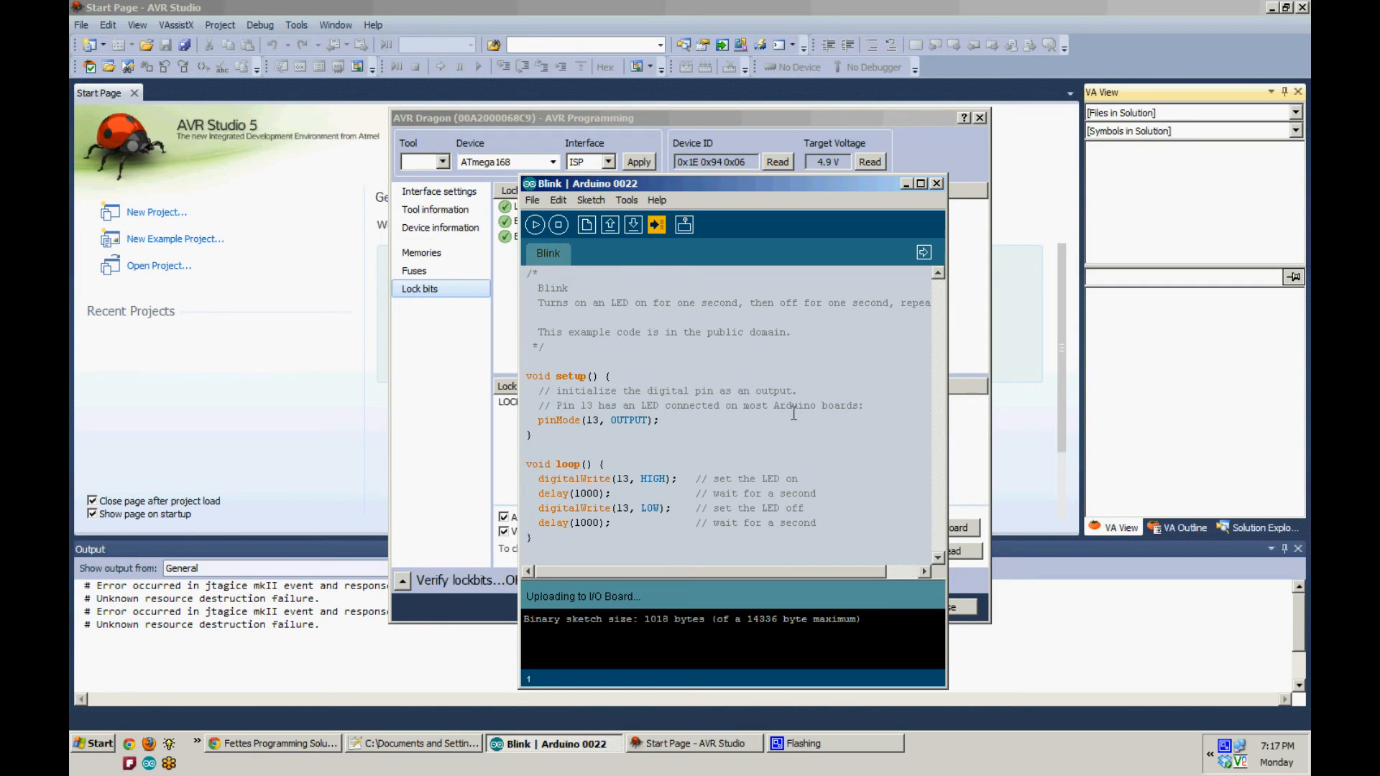
pyautogui.moveTo(789, 416)
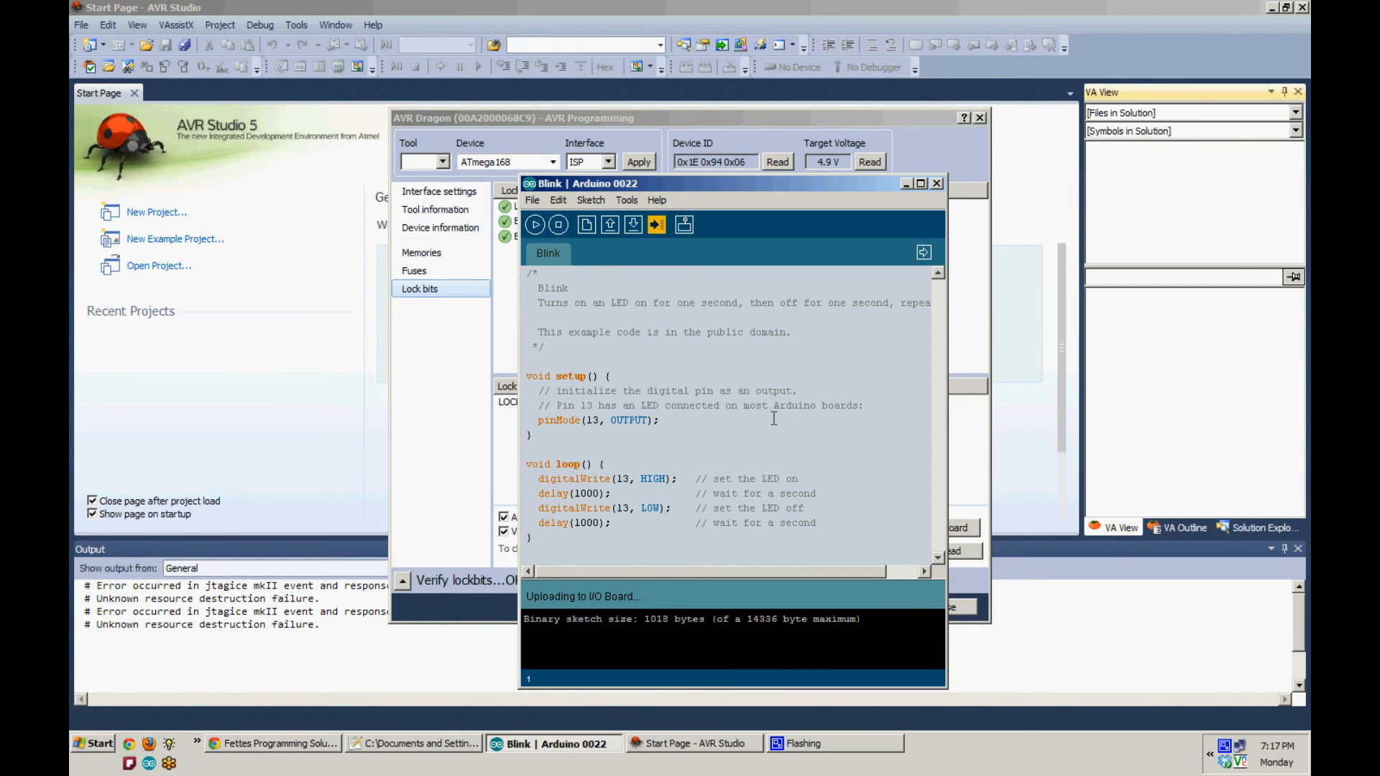